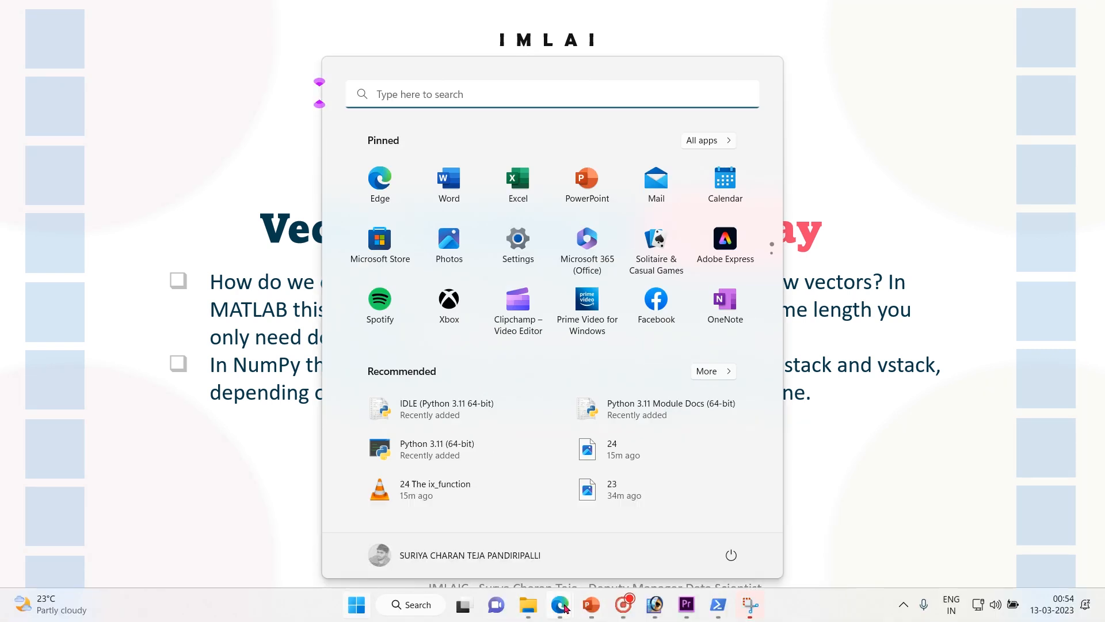
# Dismiss the Start menu and return to the arrays_intro notebook
pyautogui.click(559, 605)
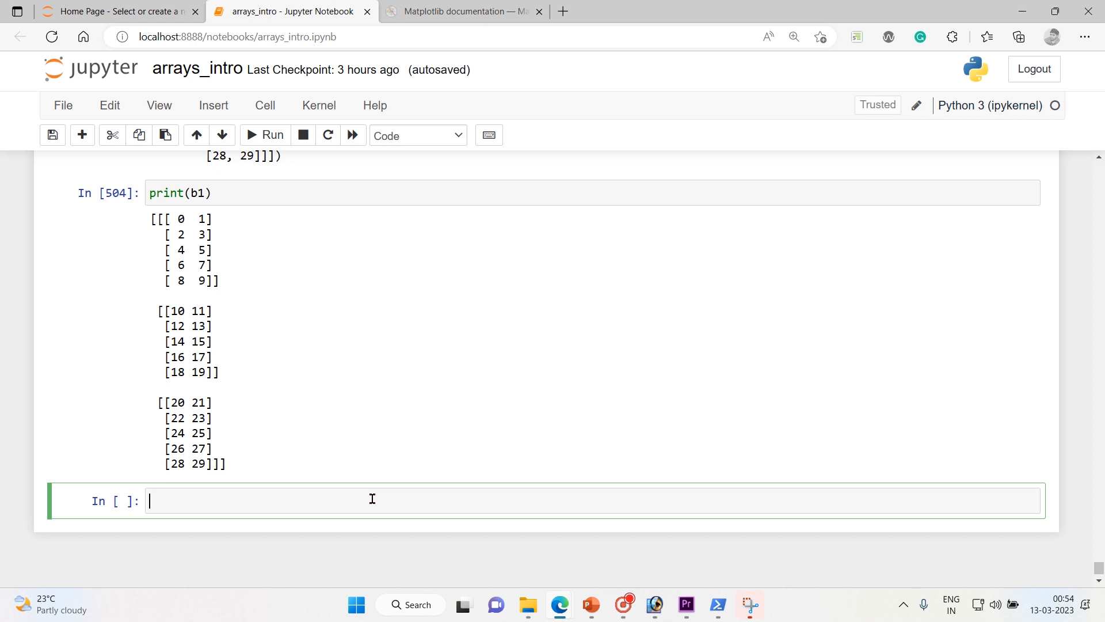
# Add a 'Vector stacking' heading, then define and run x = np.arange(0, 10, 2), fixing the typo
pyautogui.write('Vector s')
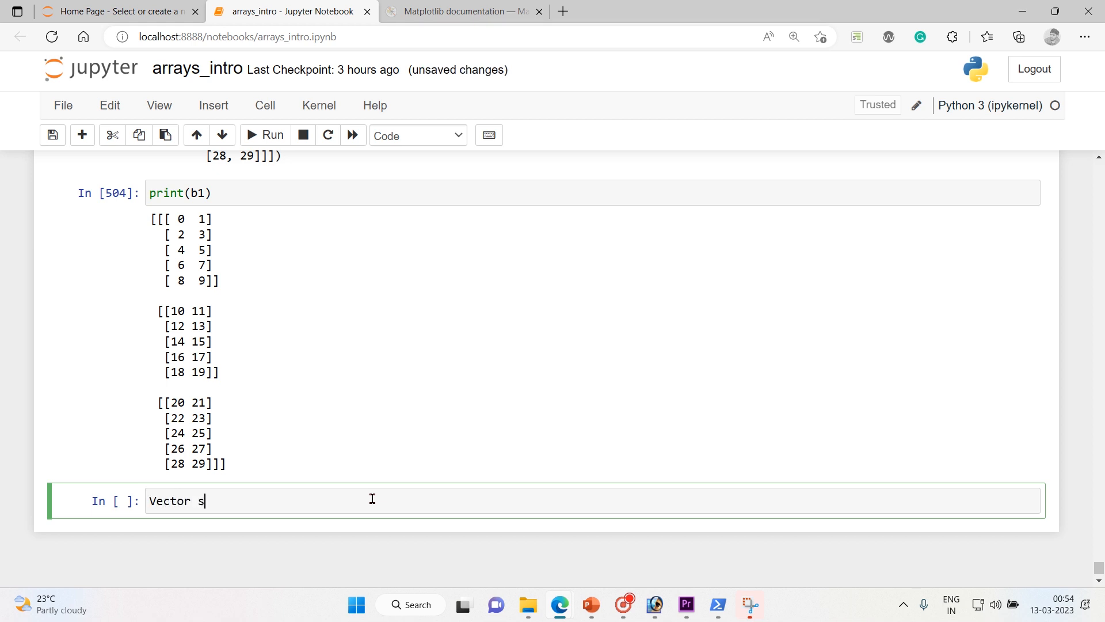
pyautogui.write('tacking')
pyautogui.write('x')
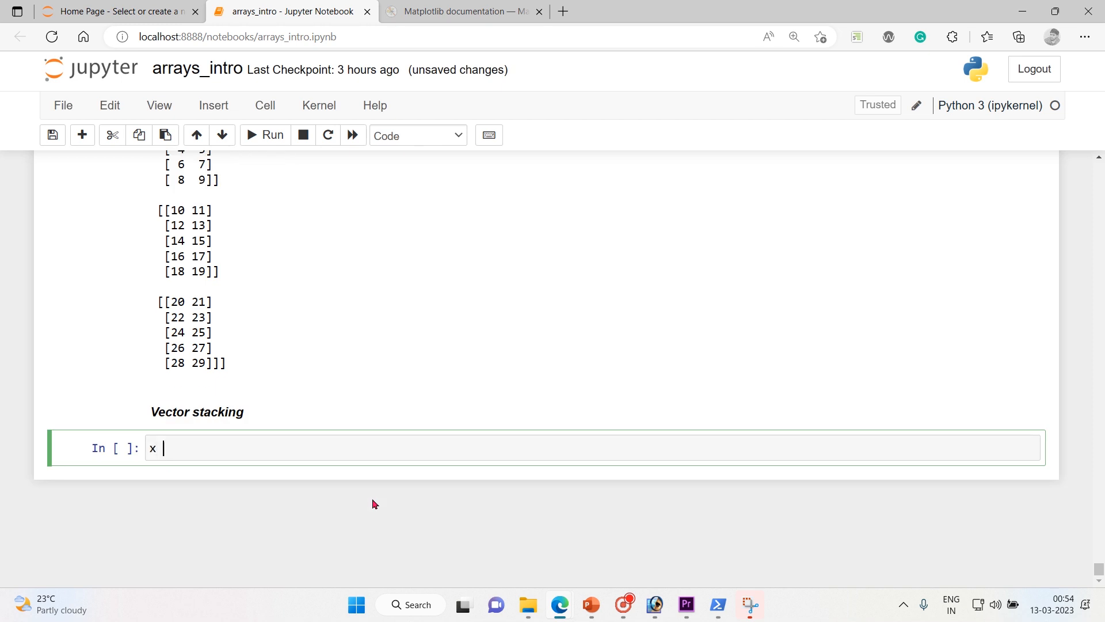
pyautogui.write('= n')
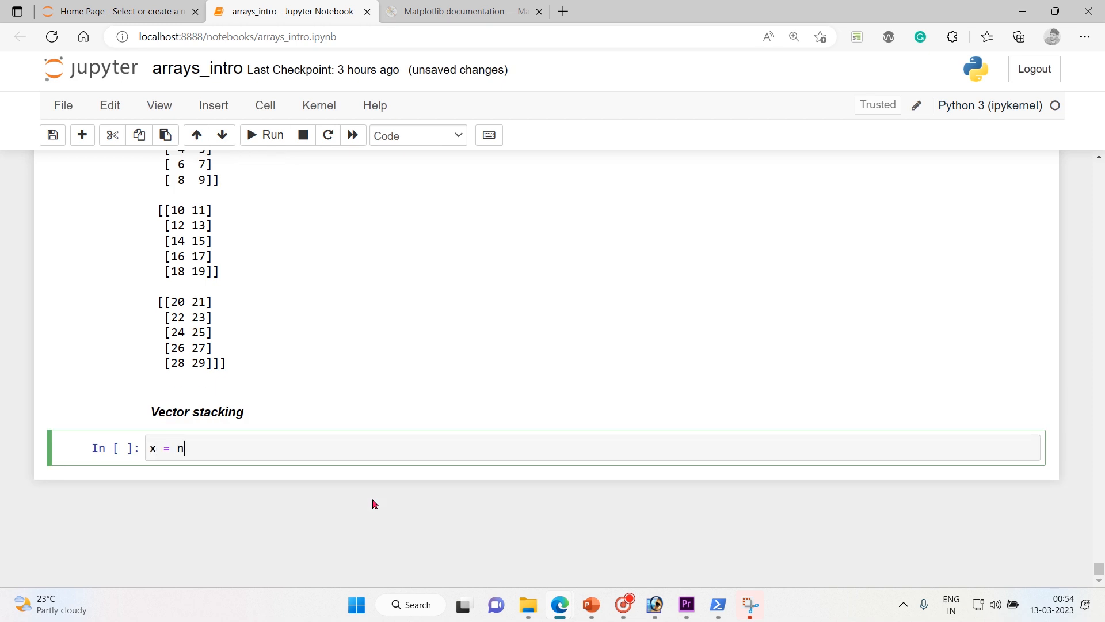
pyautogui.write('p.ar')
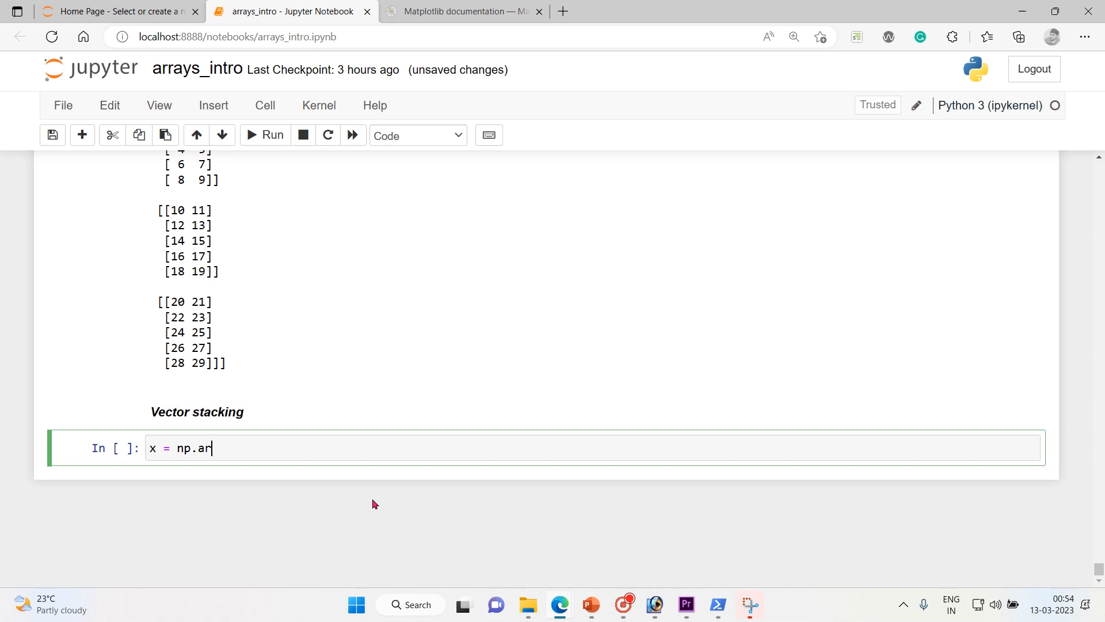
pyautogui.write('()')
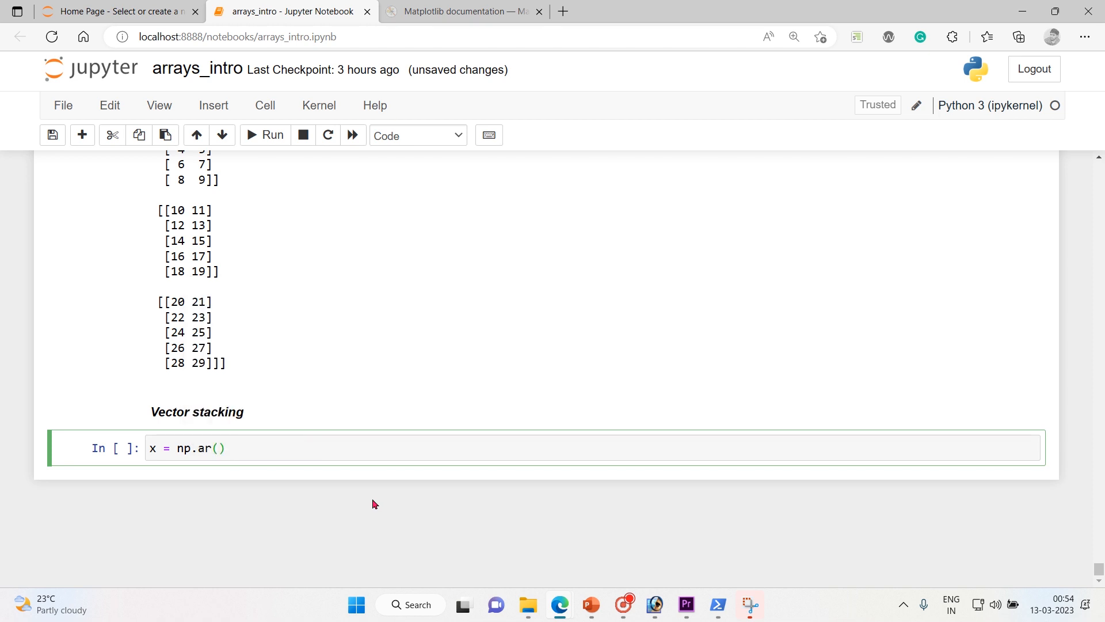
pyautogui.write('0')
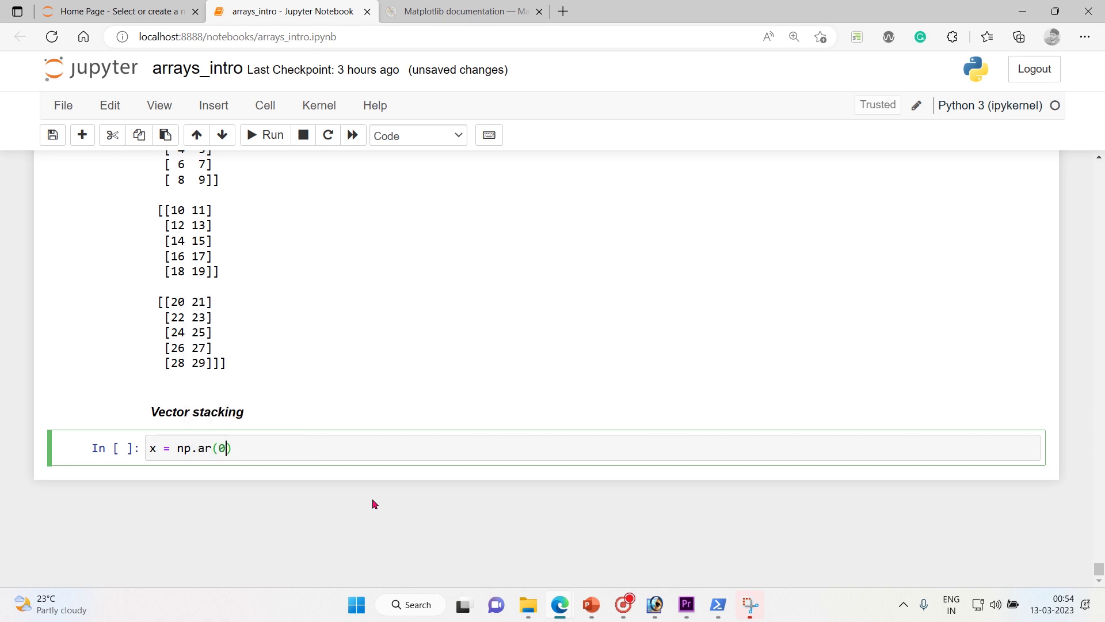
pyautogui.write(', 10')
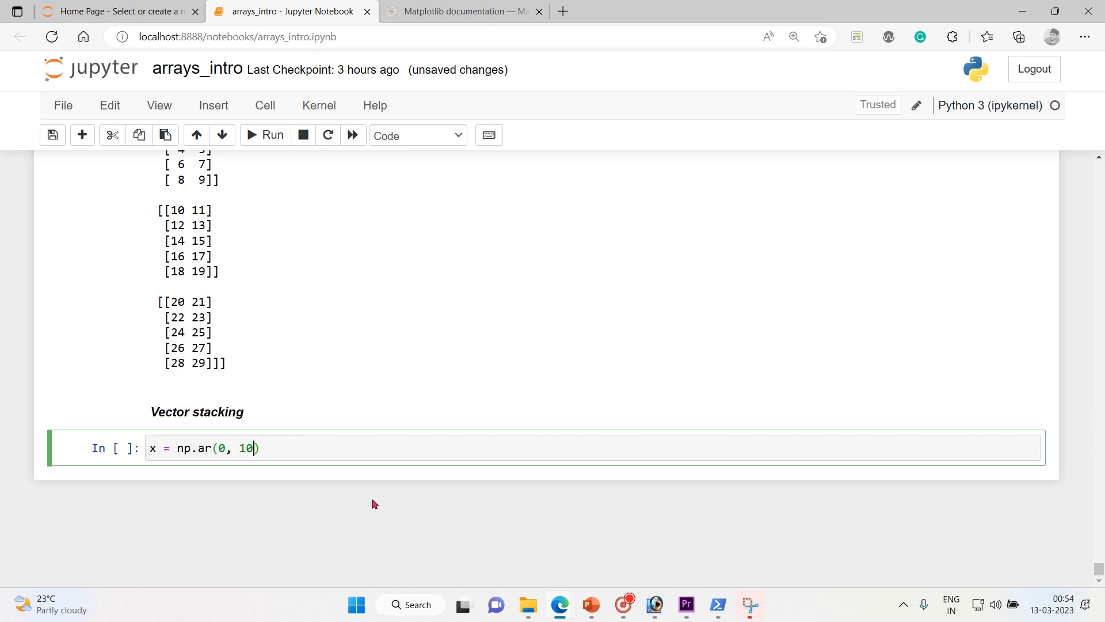
pyautogui.write(', 2')
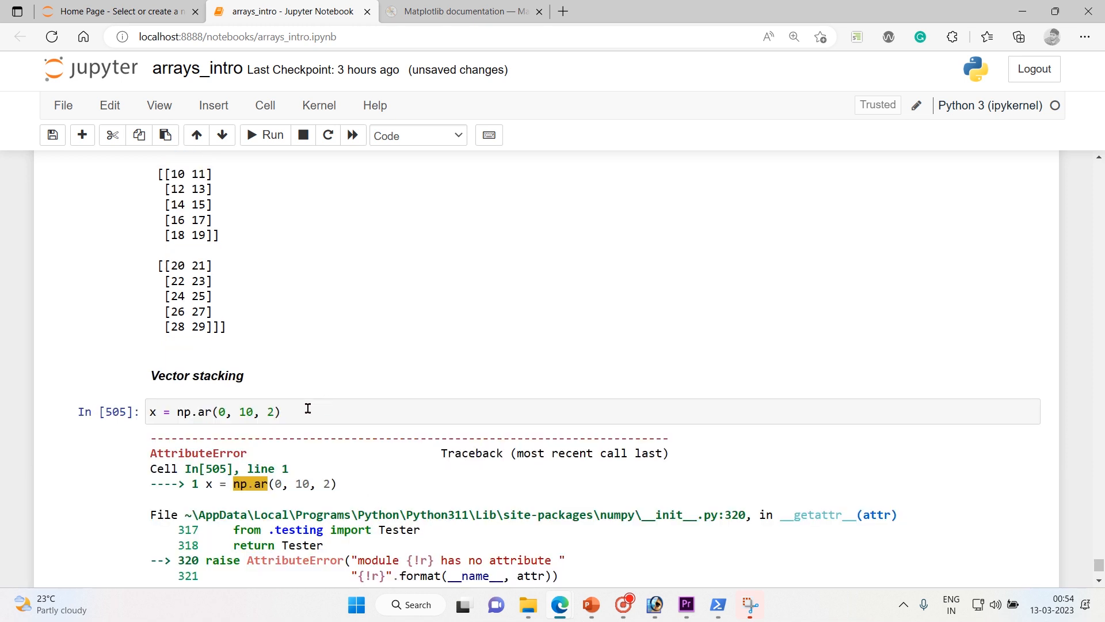
pyautogui.click(237, 412)
pyautogui.write('ange')
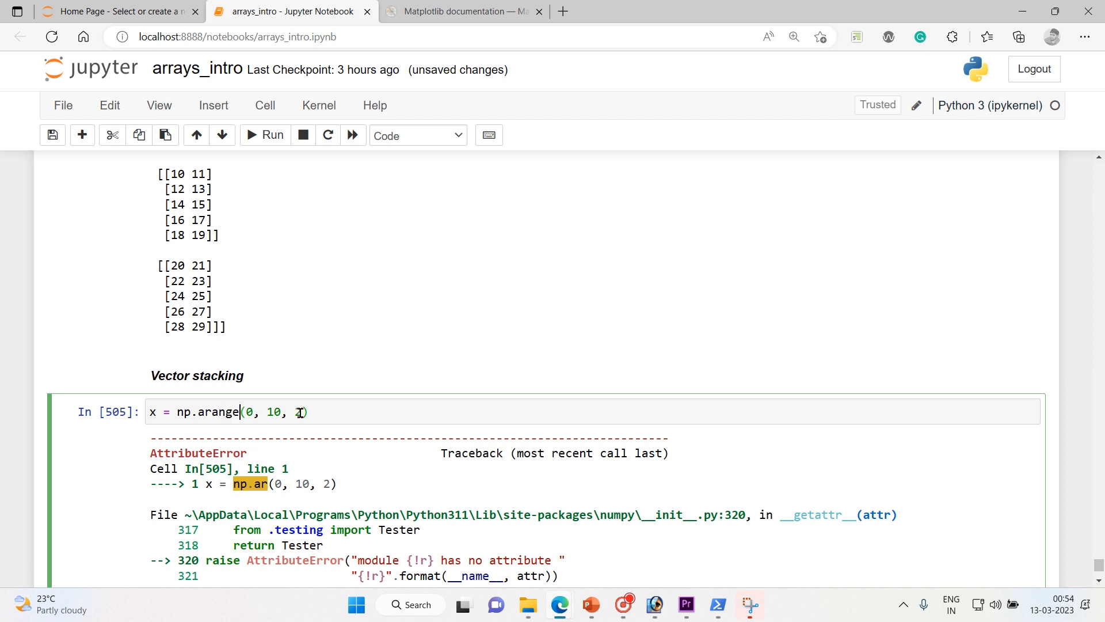
pyautogui.click(264, 135)
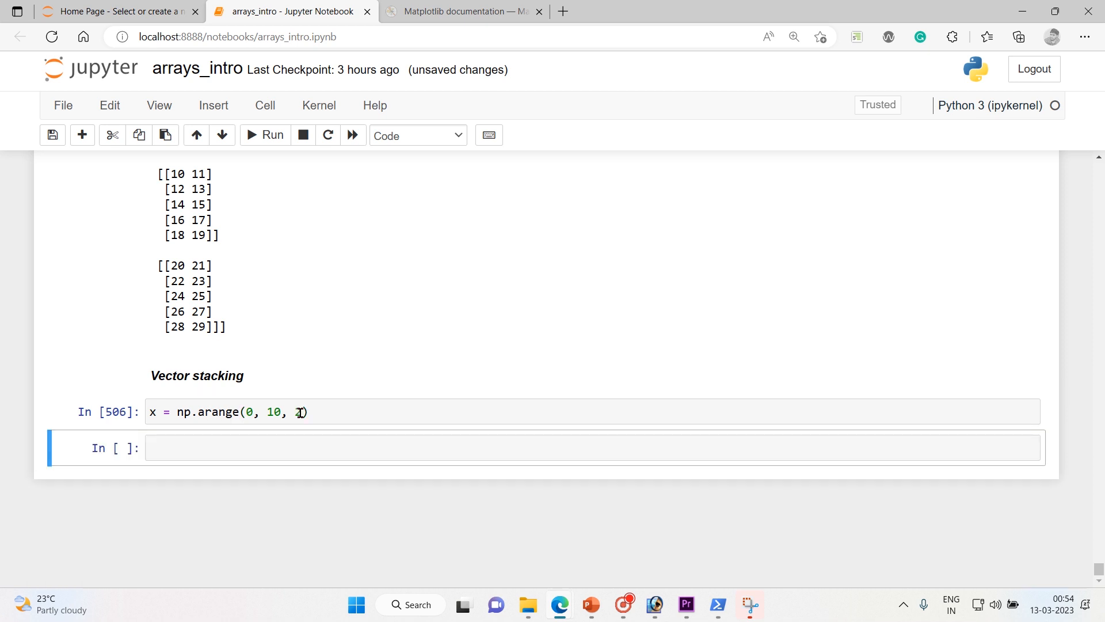
pyautogui.write('print(x)')
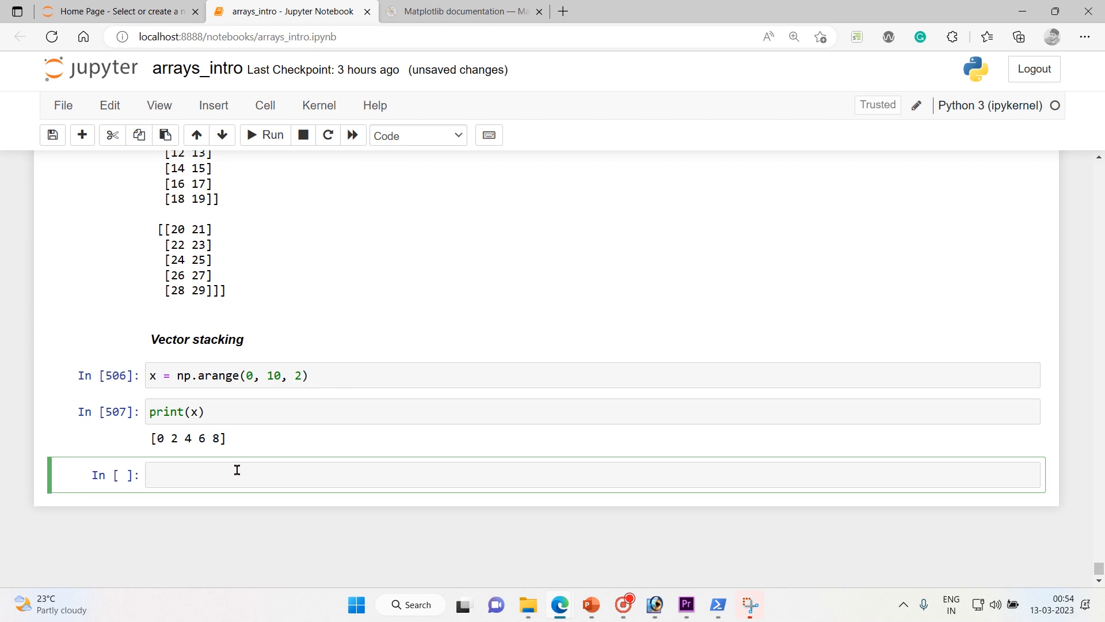
# Define y = np.arange(5) and display y as [0 1 2 3 4]
pyautogui.write('y =')
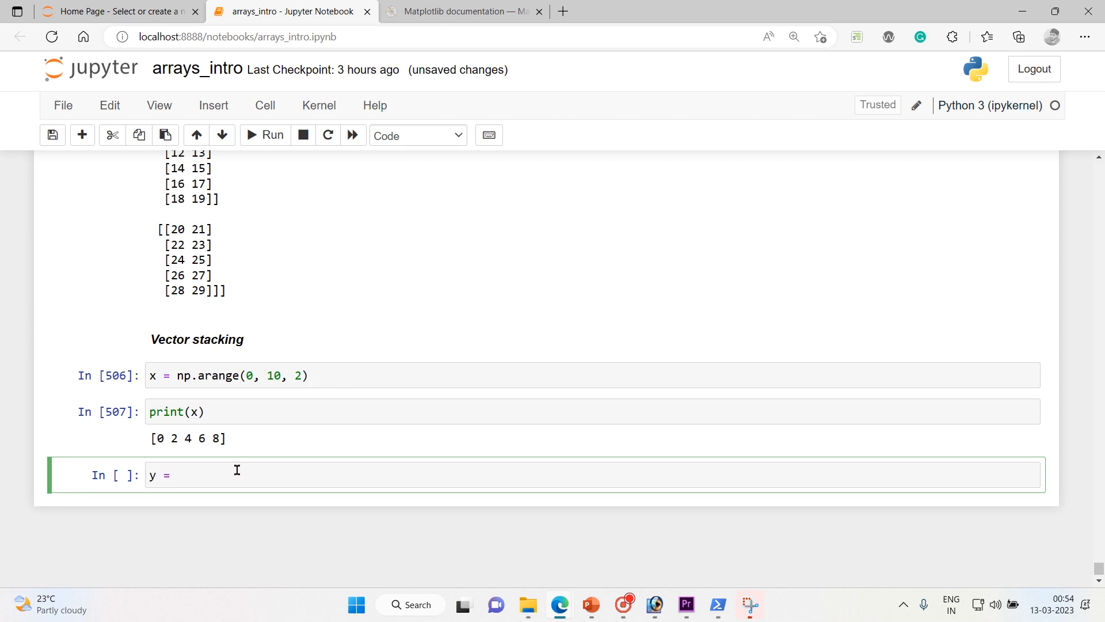
pyautogui.write('np')
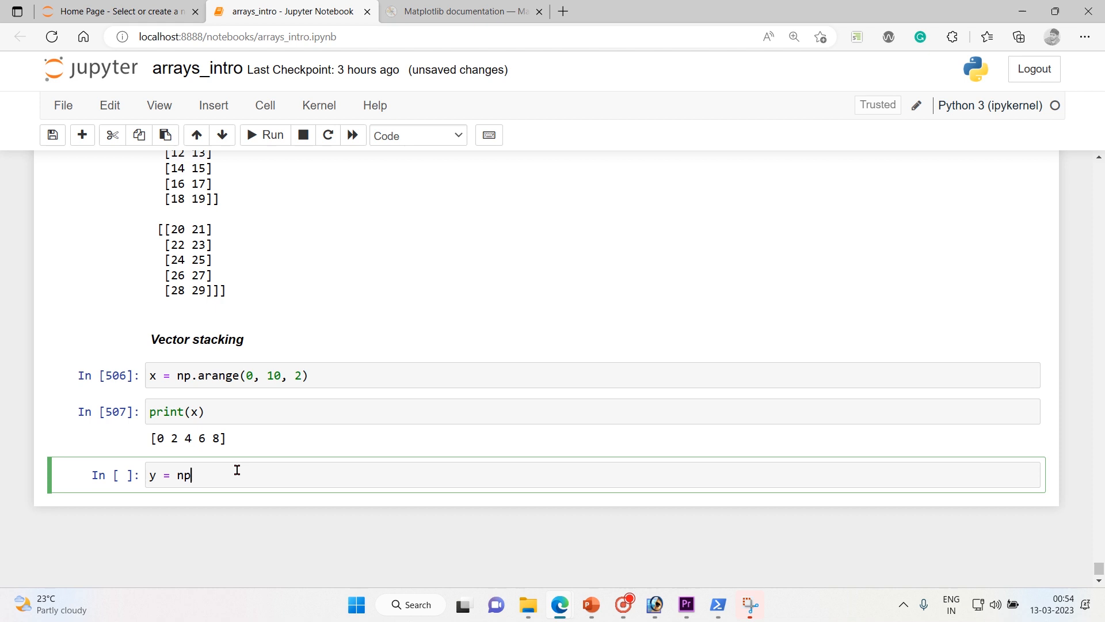
pyautogui.write('.arange(')
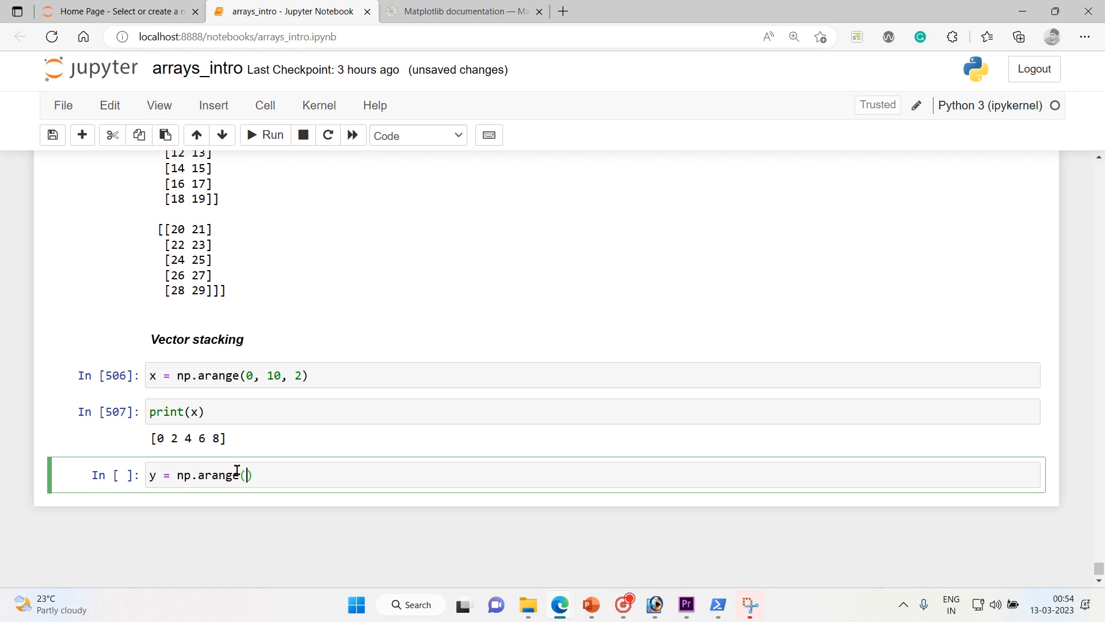
pyautogui.write('5')
pyautogui.write('print(')
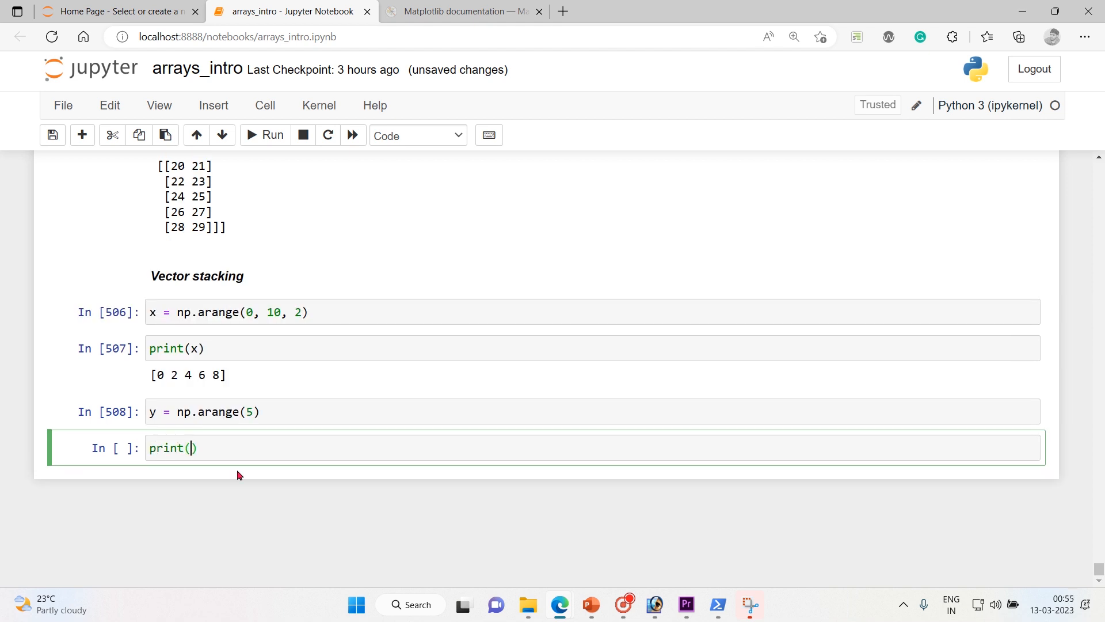
pyautogui.write('y')
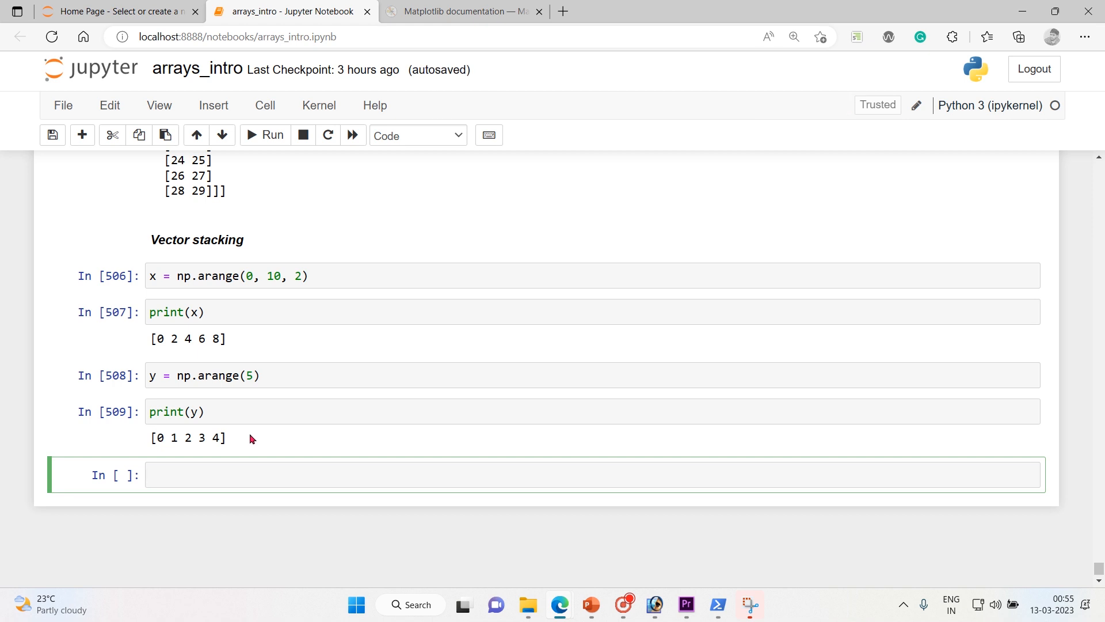
pyautogui.click(206, 475)
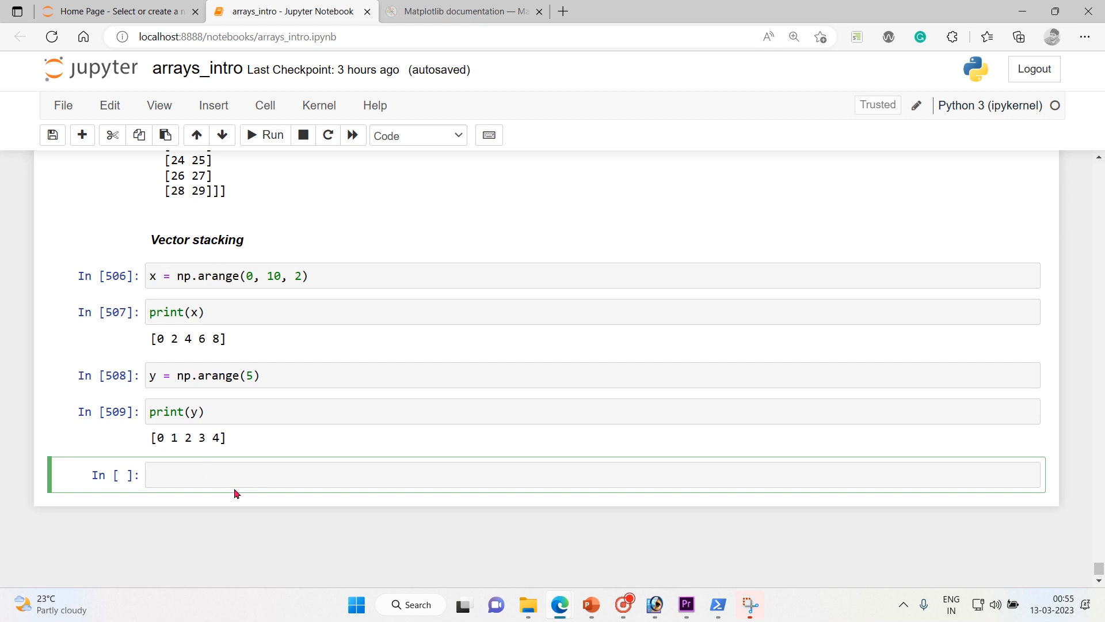
# Check x.shape and y.shape, both returning (5,)
pyautogui.write('x.')
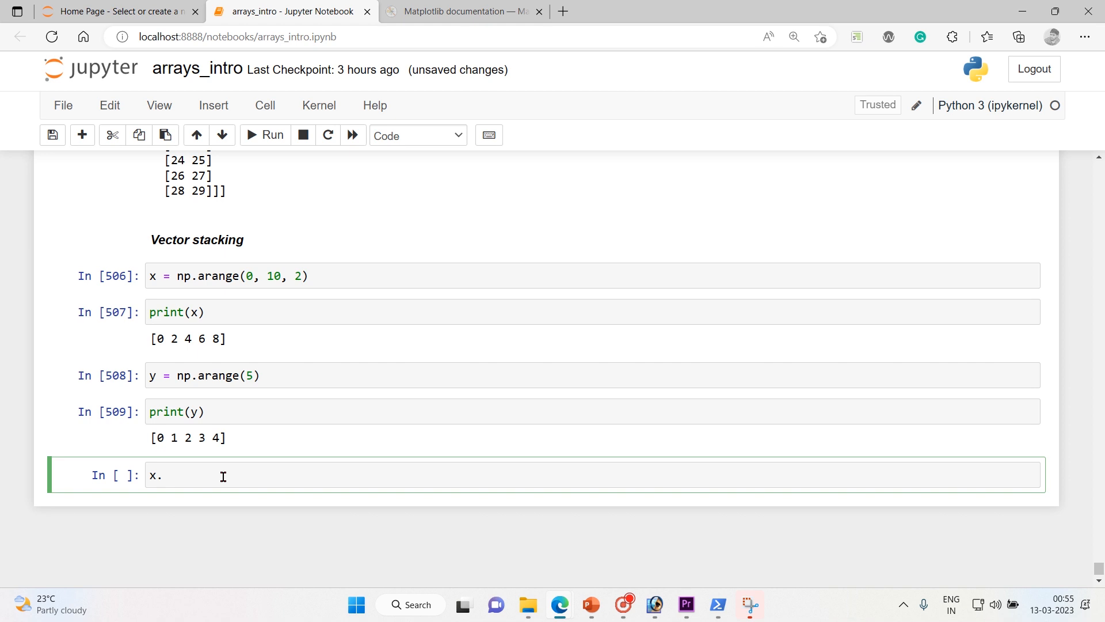
pyautogui.write('shape')
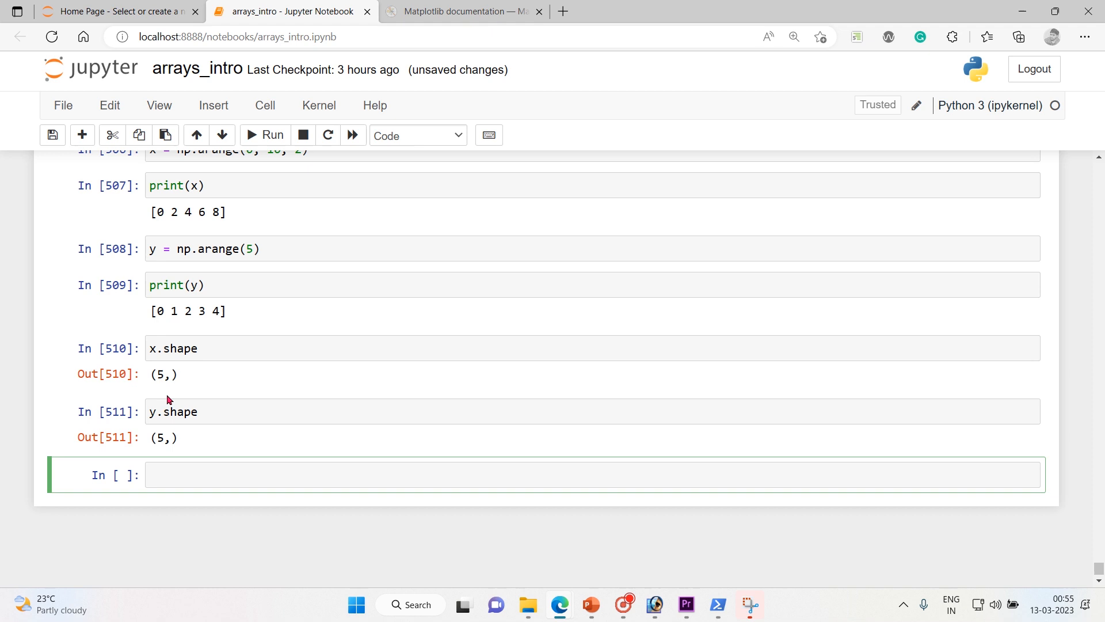
pyautogui.click(161, 374)
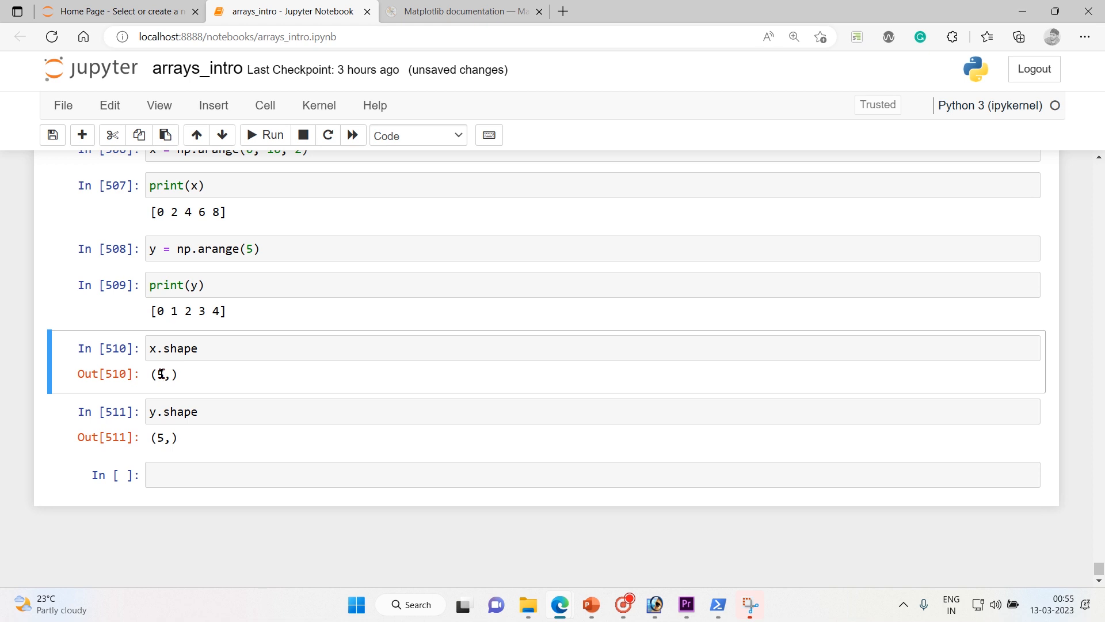
pyautogui.click(276, 475)
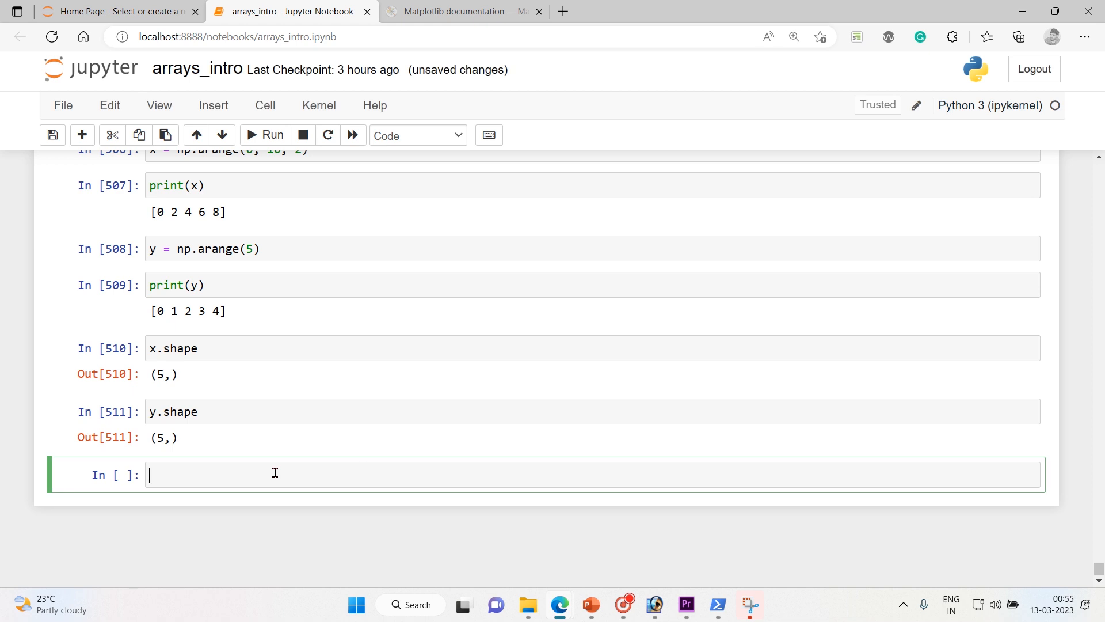
# Create m = np.vstack([x, y]) and display the 2×5 array
pyautogui.write('m =')
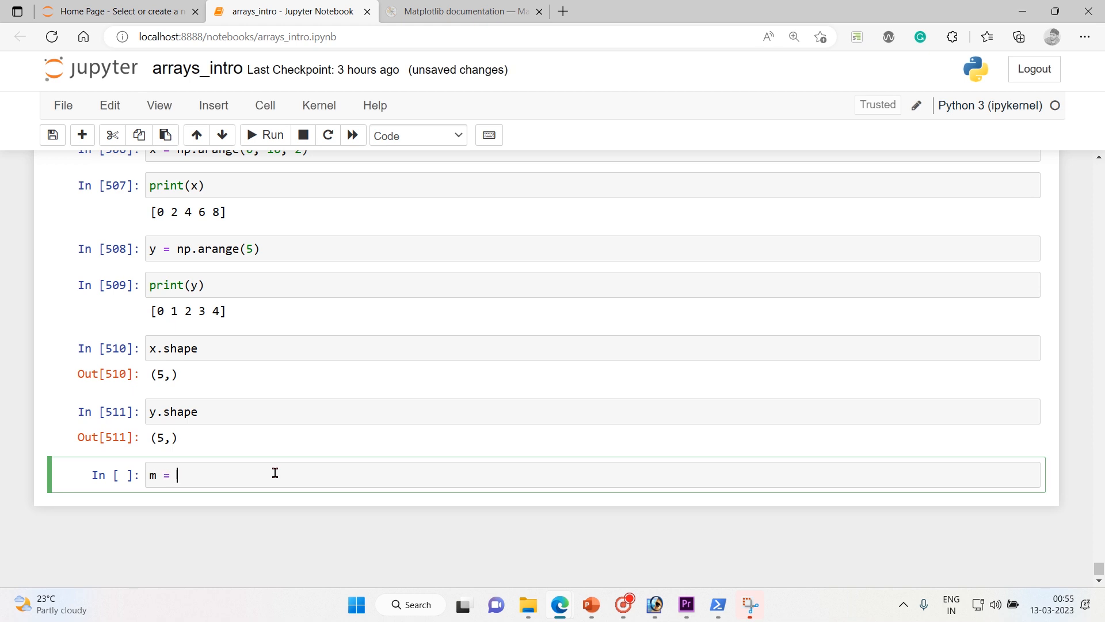
pyautogui.write('np.')
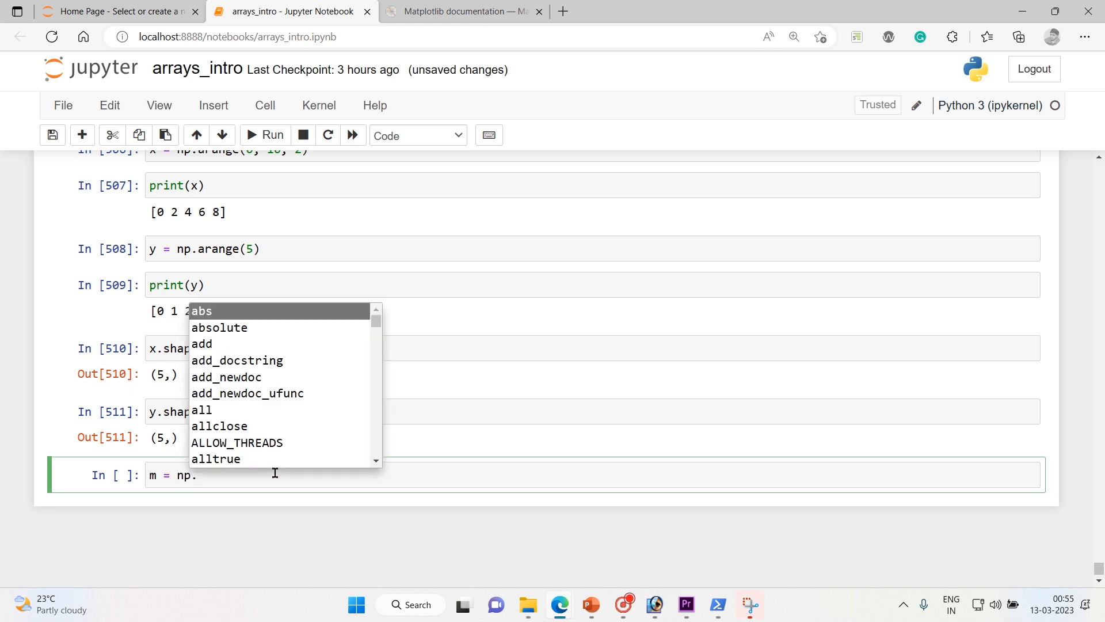
pyautogui.write('a')
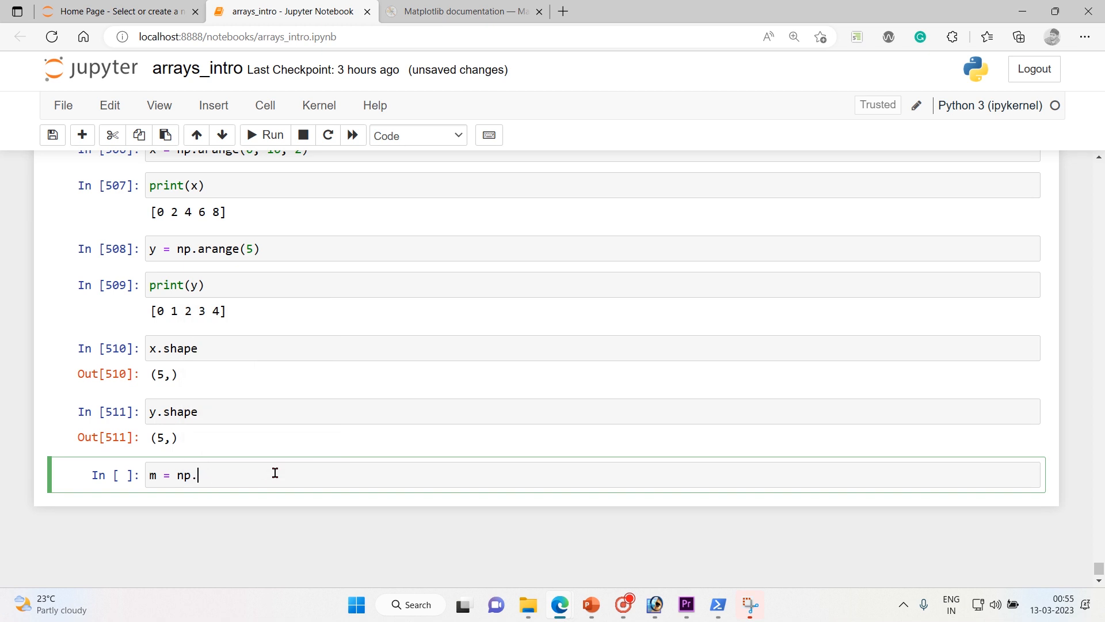
pyautogui.write('vstack(')
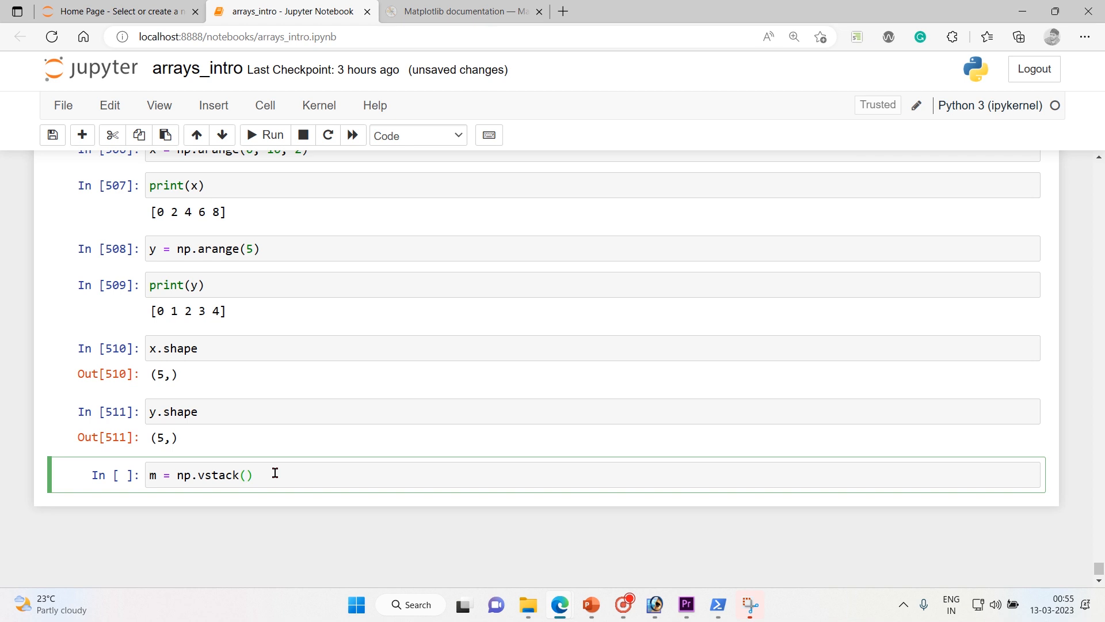
pyautogui.write('[]')
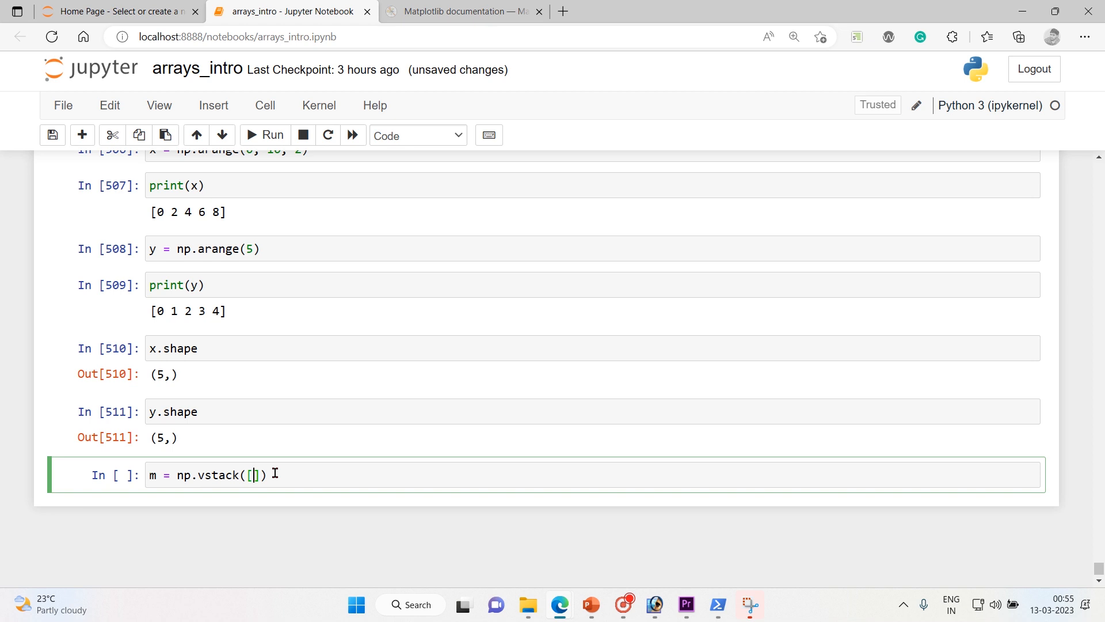
pyautogui.write('x, y')
pyautogui.write('m')
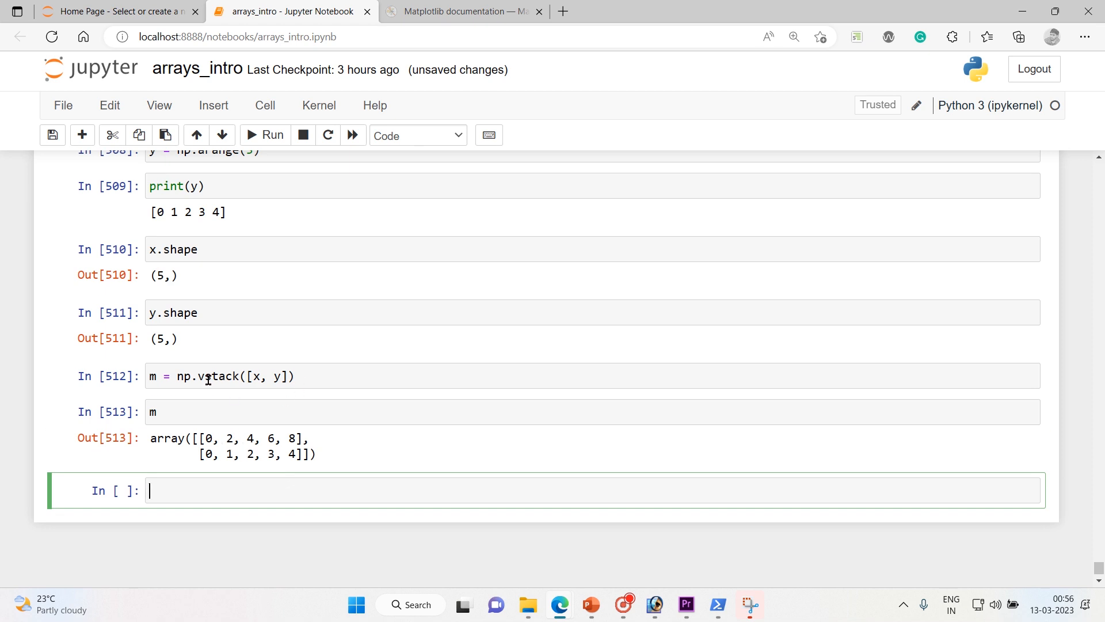
pyautogui.moveTo(198, 373)
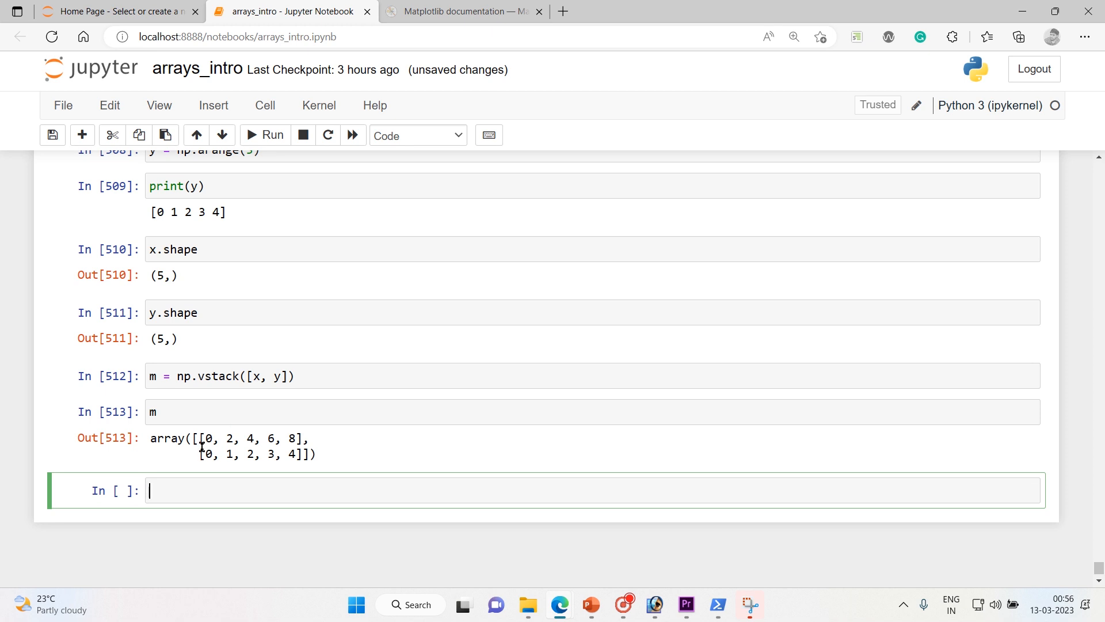
pyautogui.moveTo(322, 453)
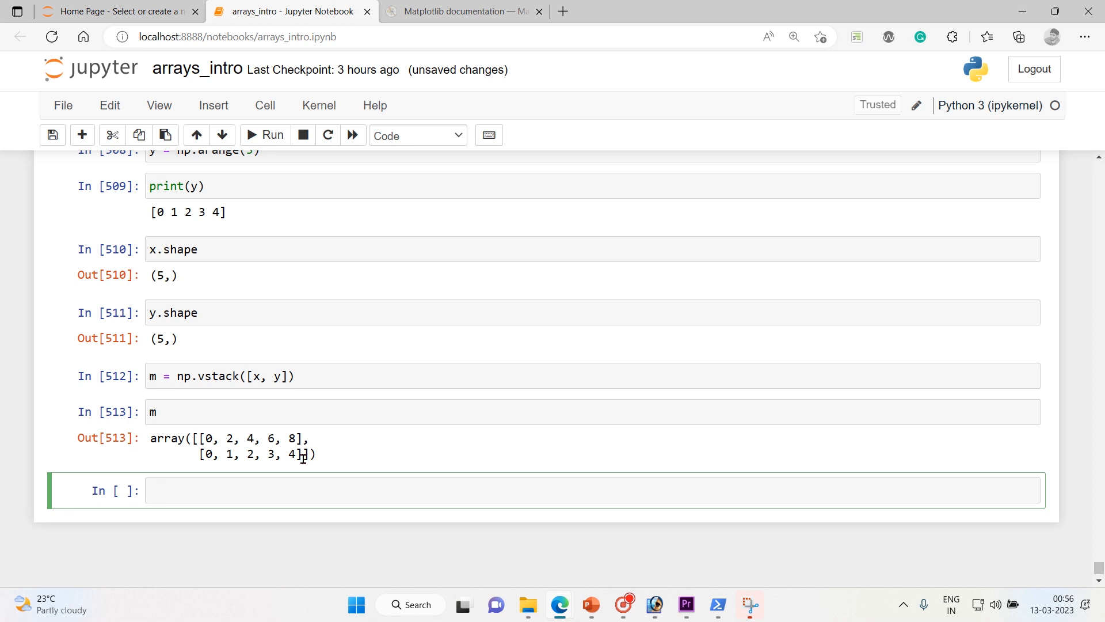
pyautogui.moveTo(572, 462)
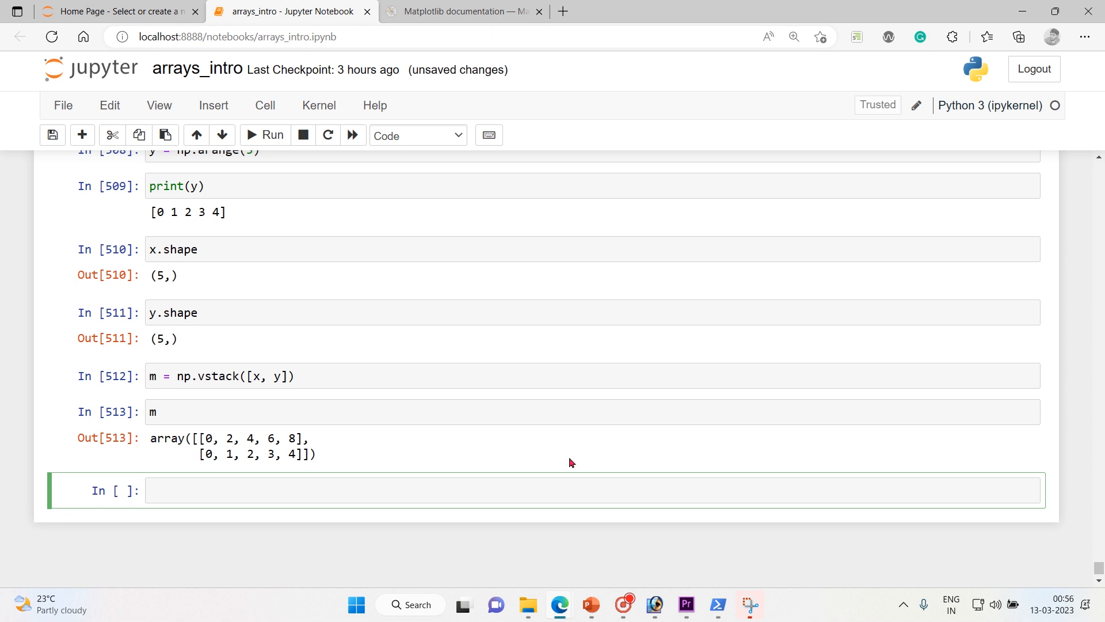
pyautogui.moveTo(380, 446)
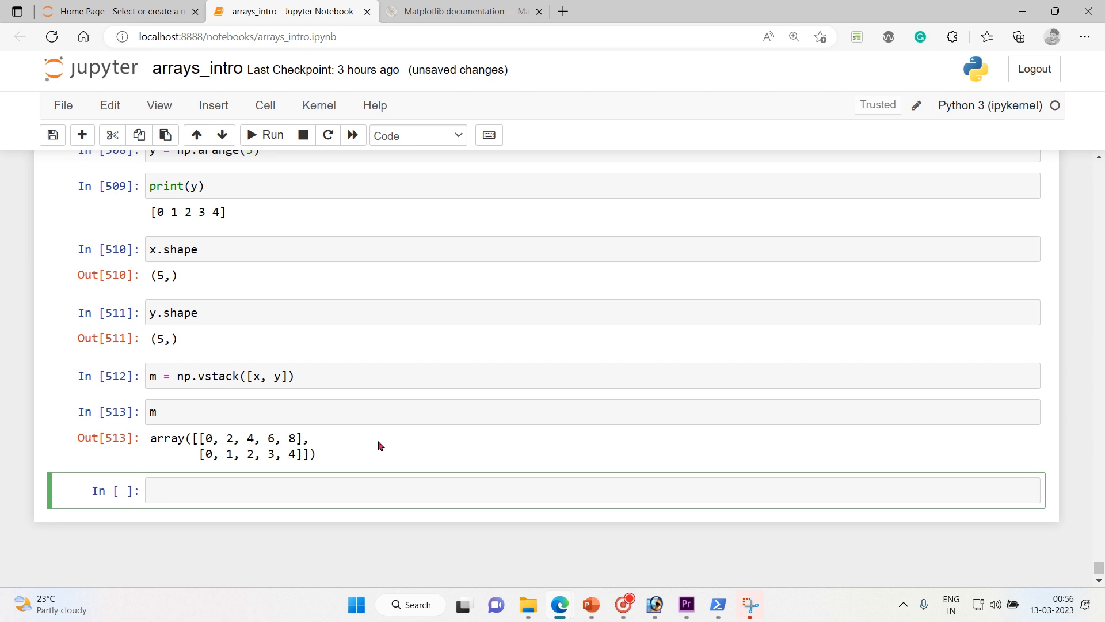
pyautogui.click(260, 490)
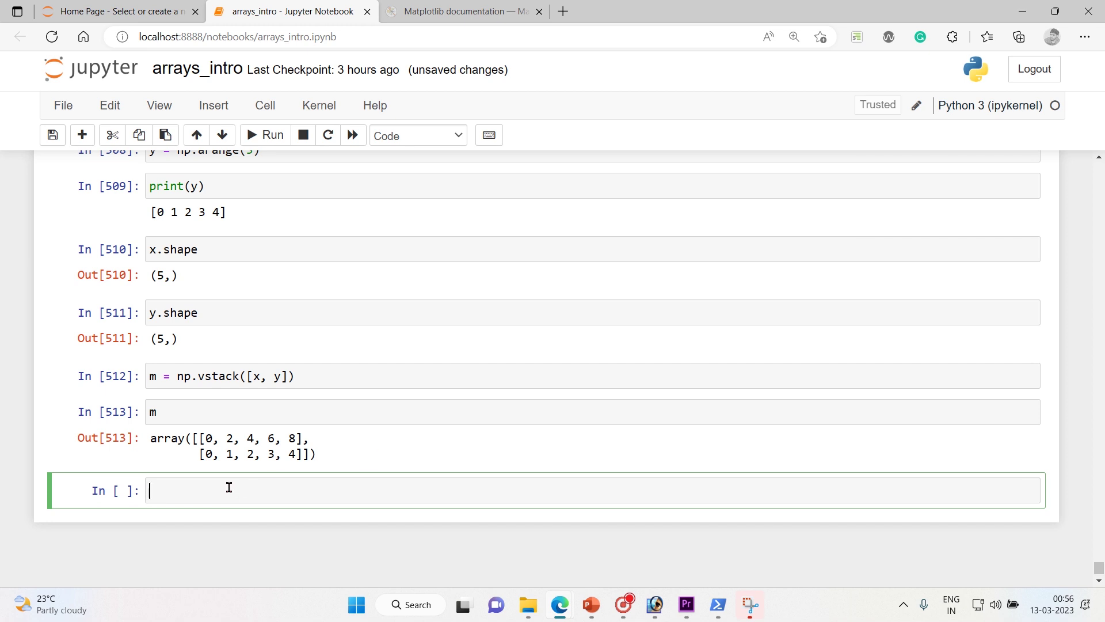
# Create xy = np.hstack([x, y]) and display [0,2,4,6,8,0,1,2,3,4]
pyautogui.write('x')
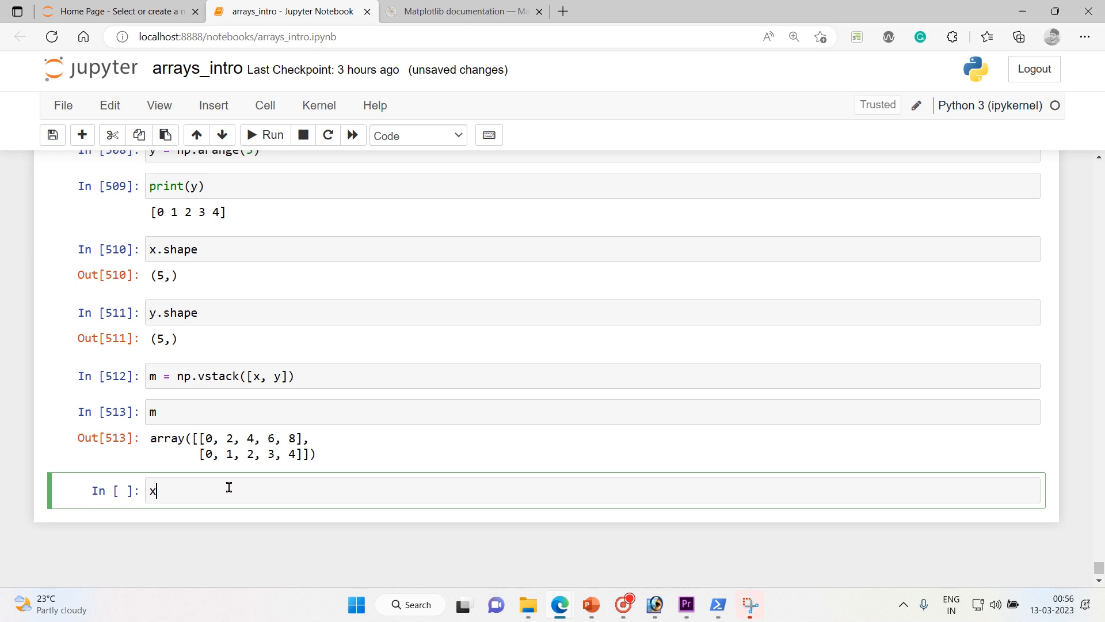
pyautogui.write('y = n')
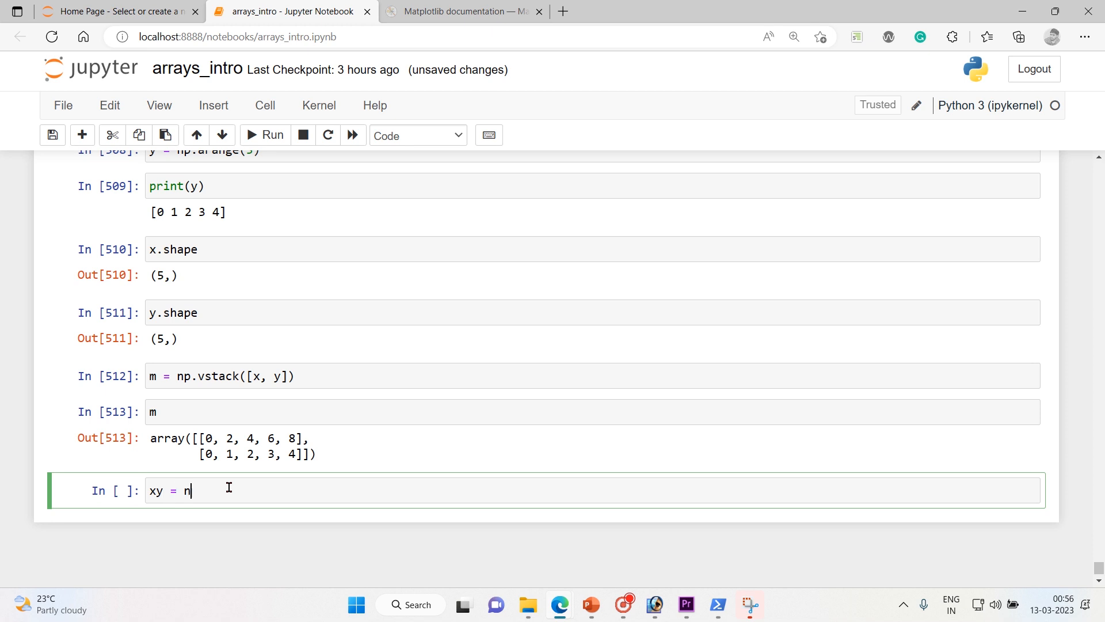
pyautogui.write('p.h')
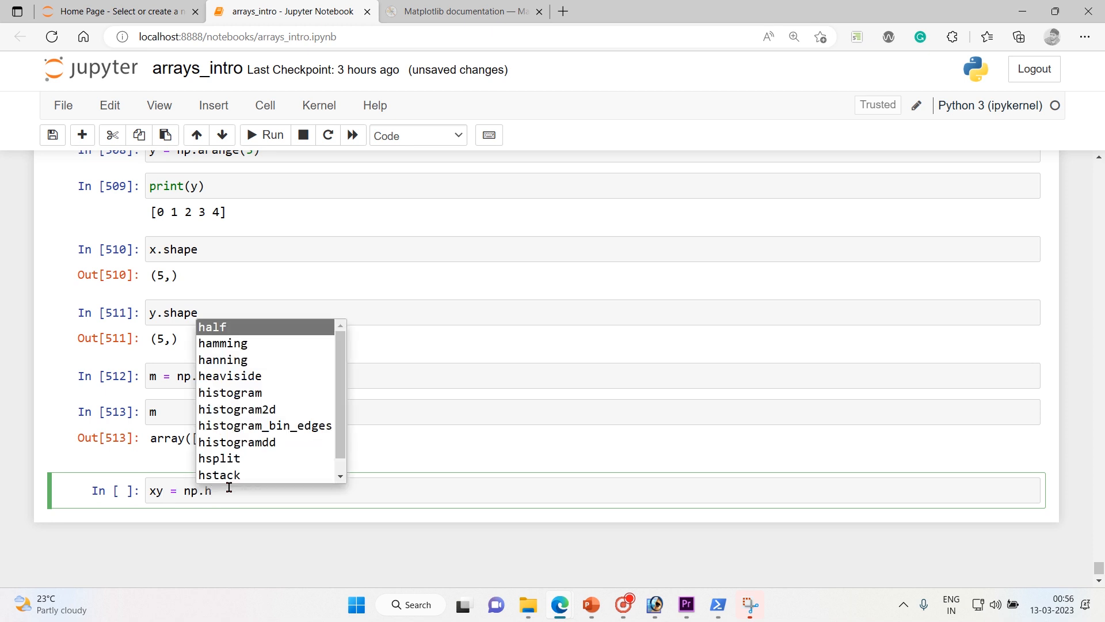
pyautogui.click(219, 475)
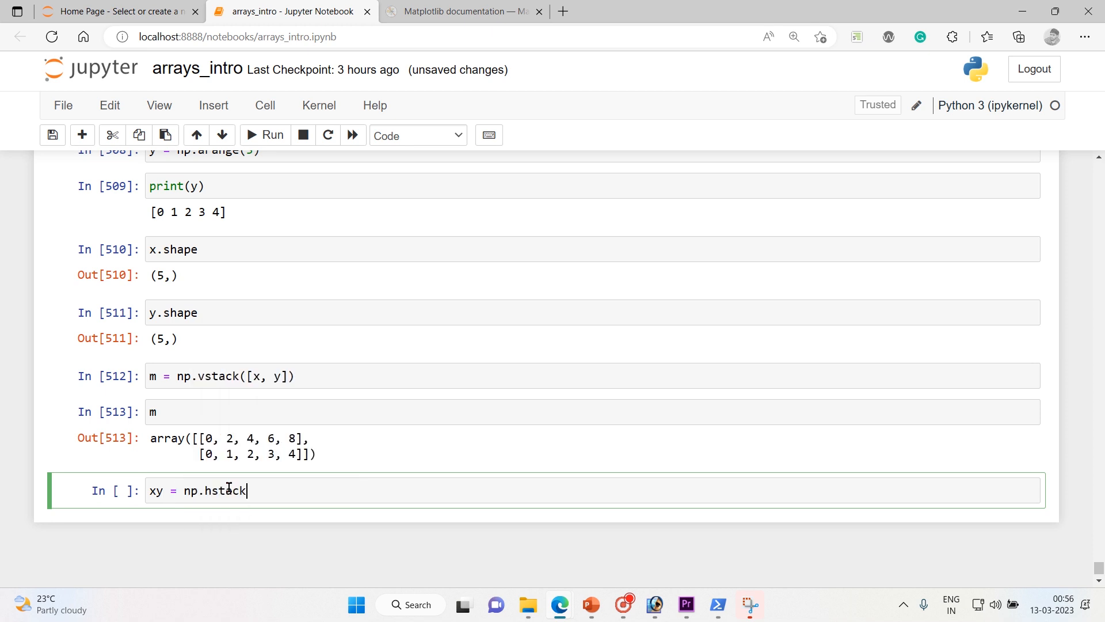
pyautogui.write('()')
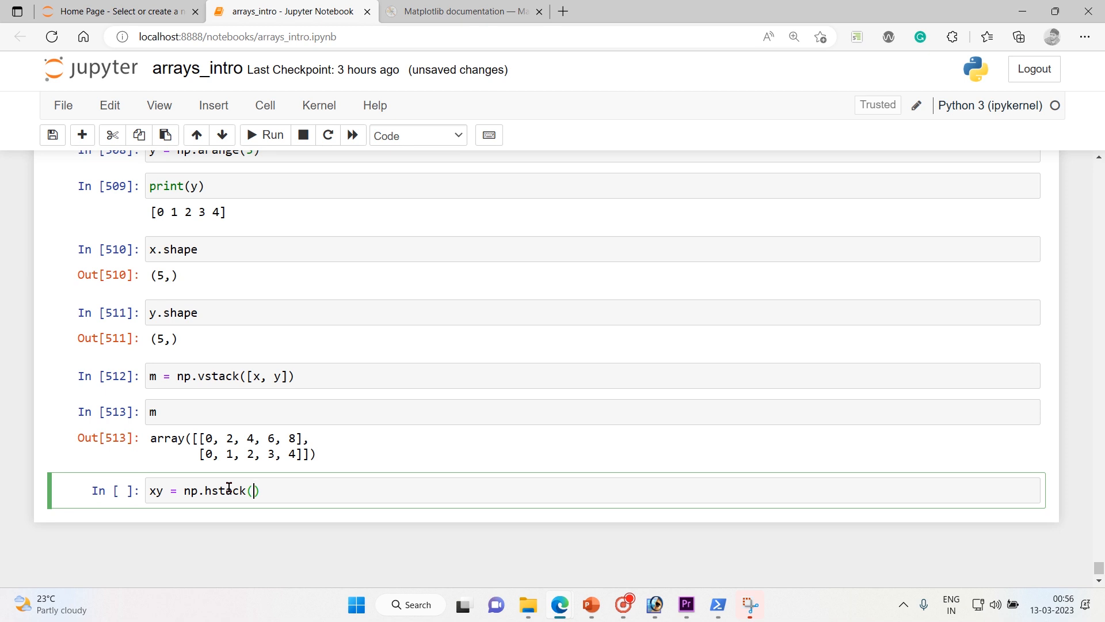
pyautogui.write('[x, y')
pyautogui.write('xy')
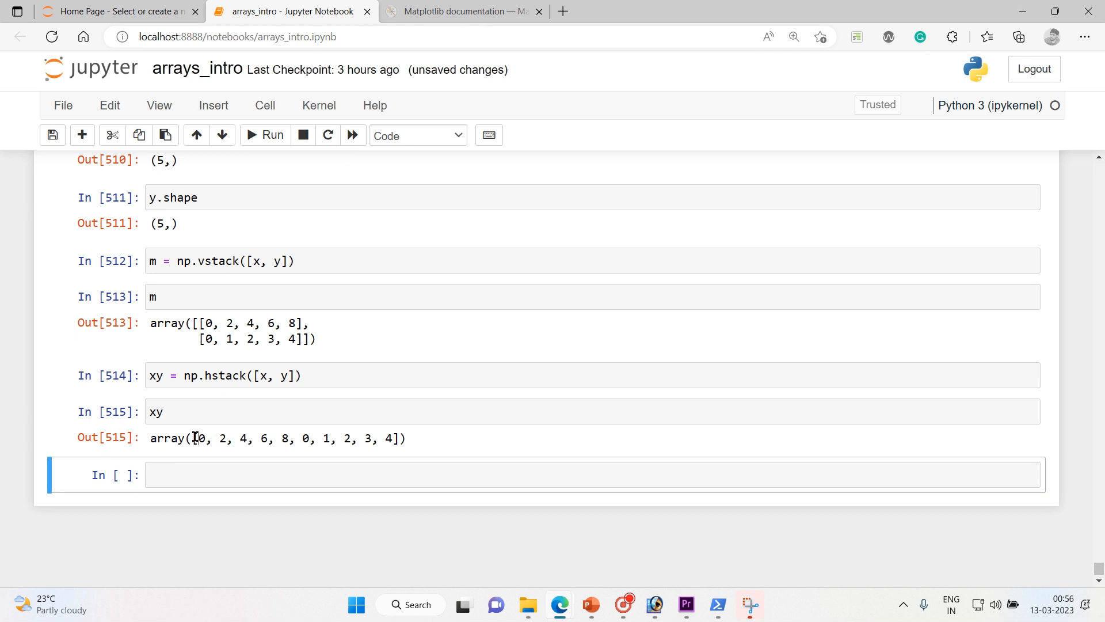
pyautogui.moveTo(200, 438); pyautogui.dragTo(406, 437)
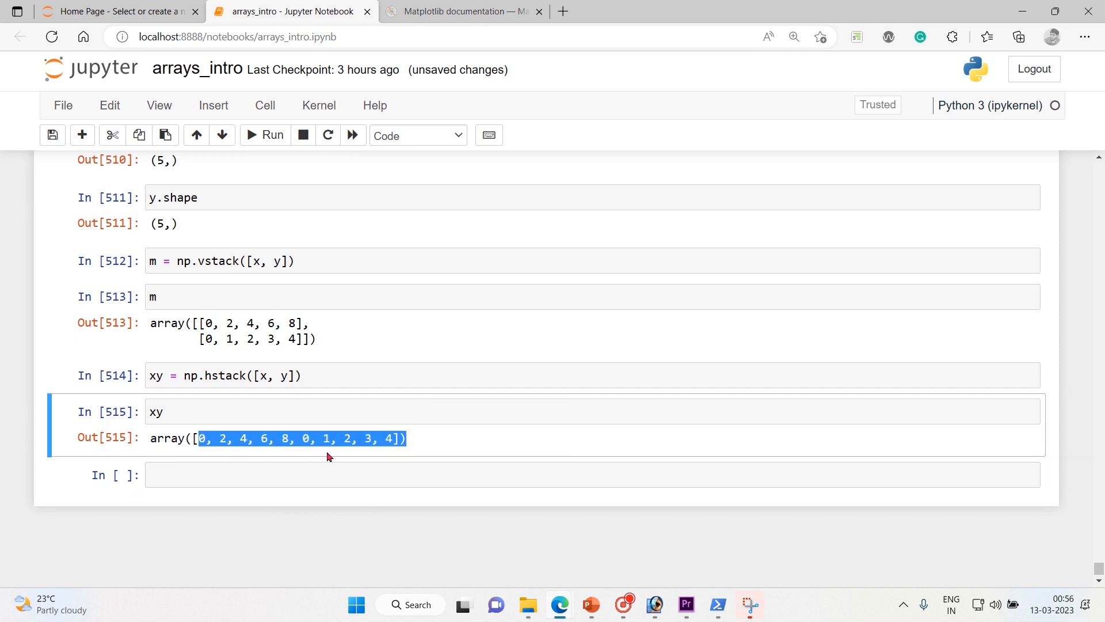
pyautogui.click(192, 475)
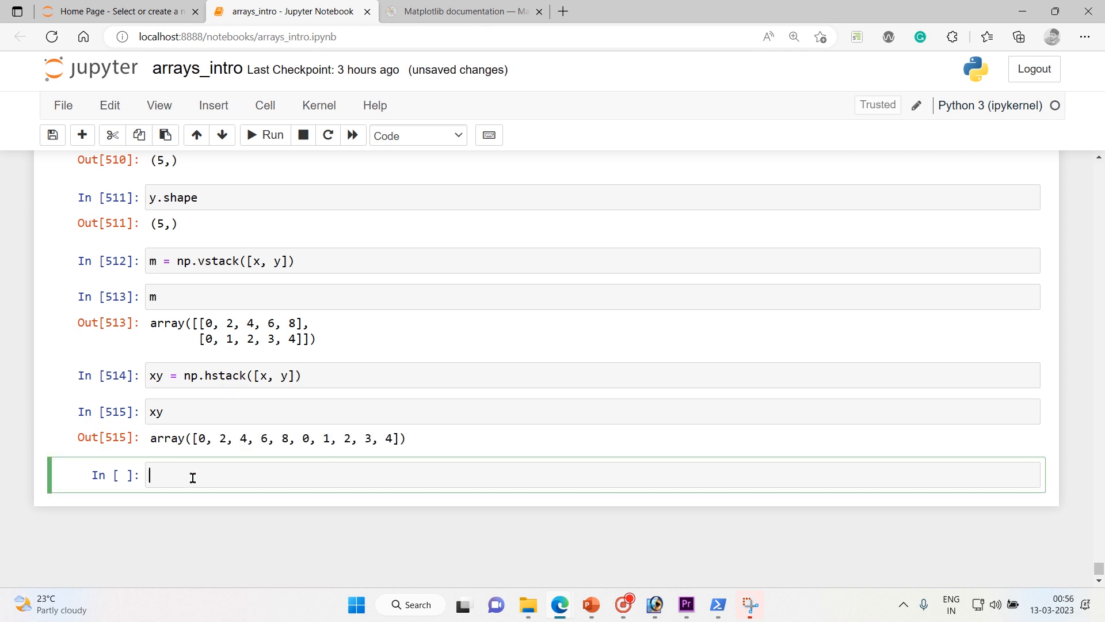